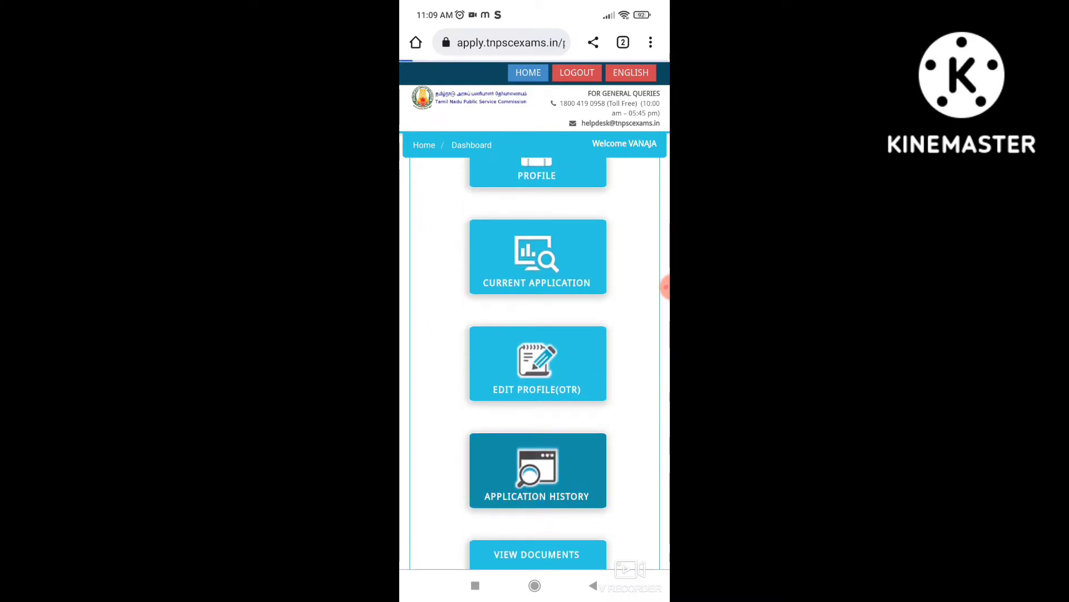
- From the application history table, reach the Download Hall Ticket link and bring up the Group IV form
scroll("down", 3)
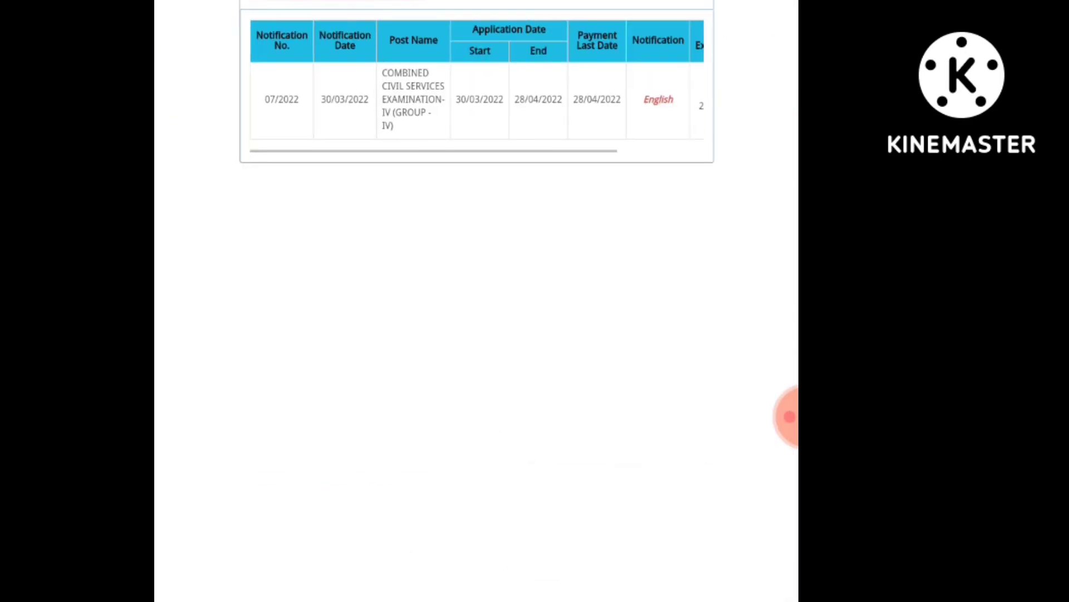
scroll("right", 3)
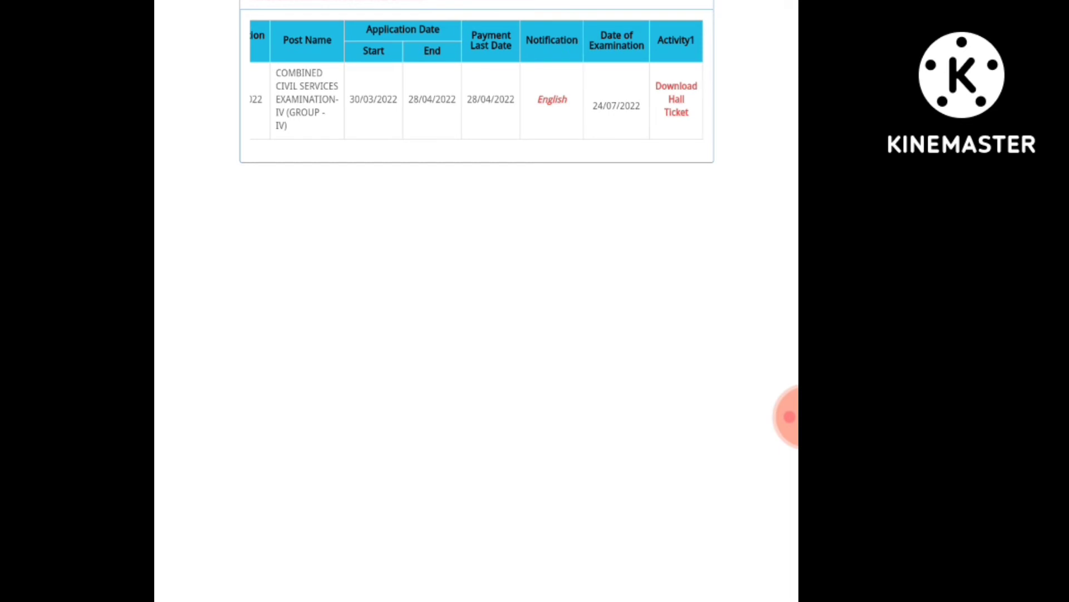
left_click(675, 99)
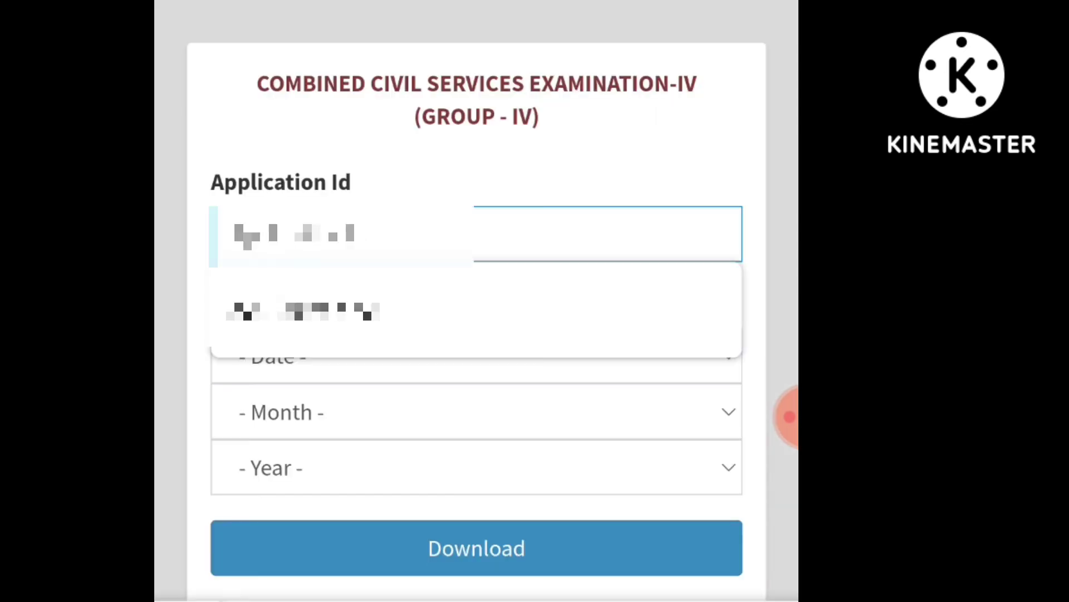